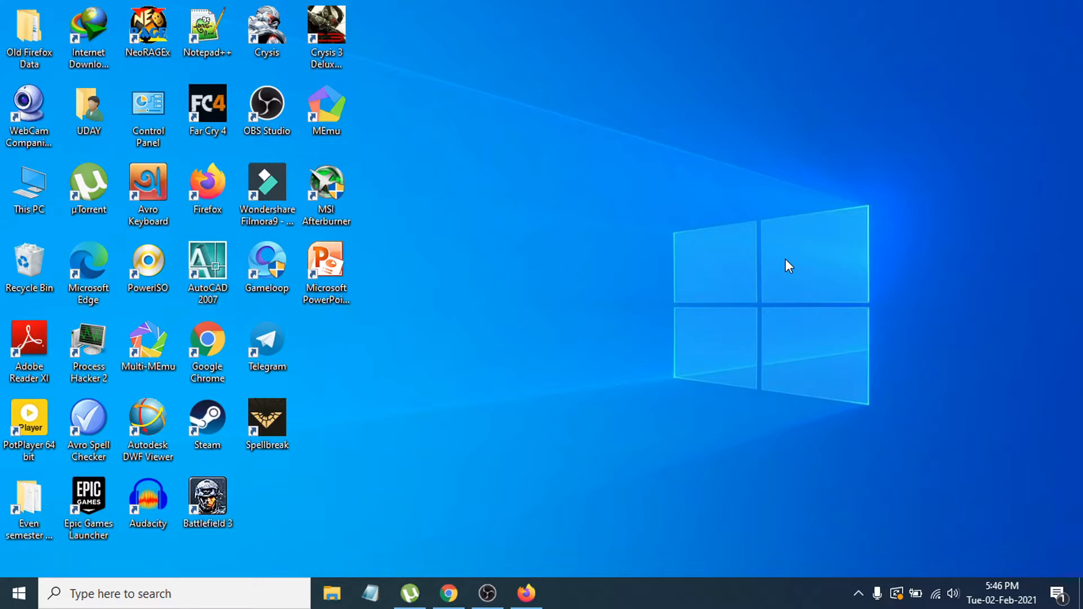
mouse_move(598, 401)
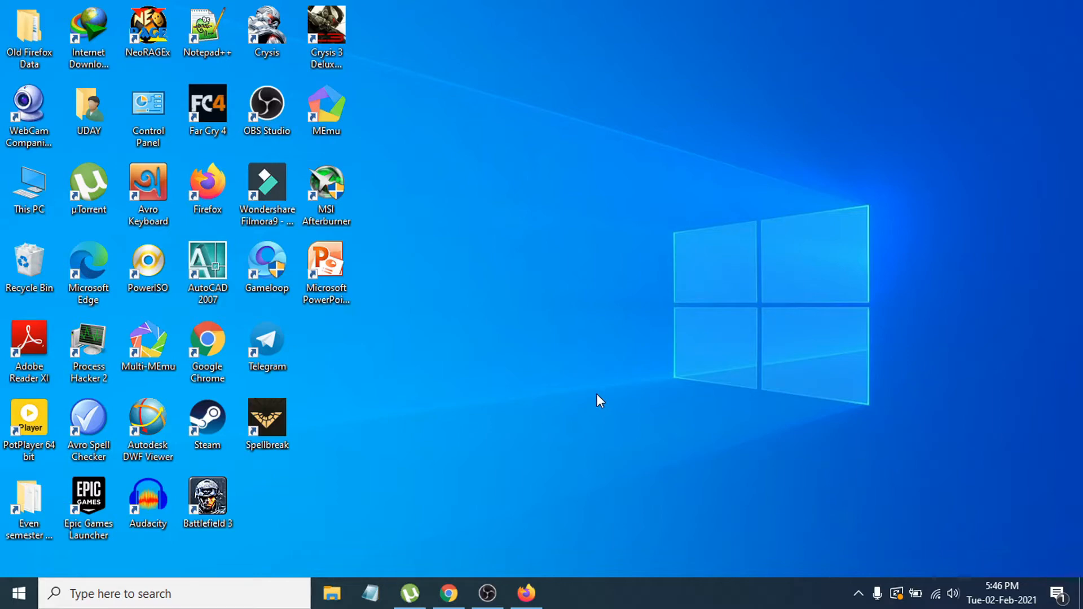
mouse_move(536, 560)
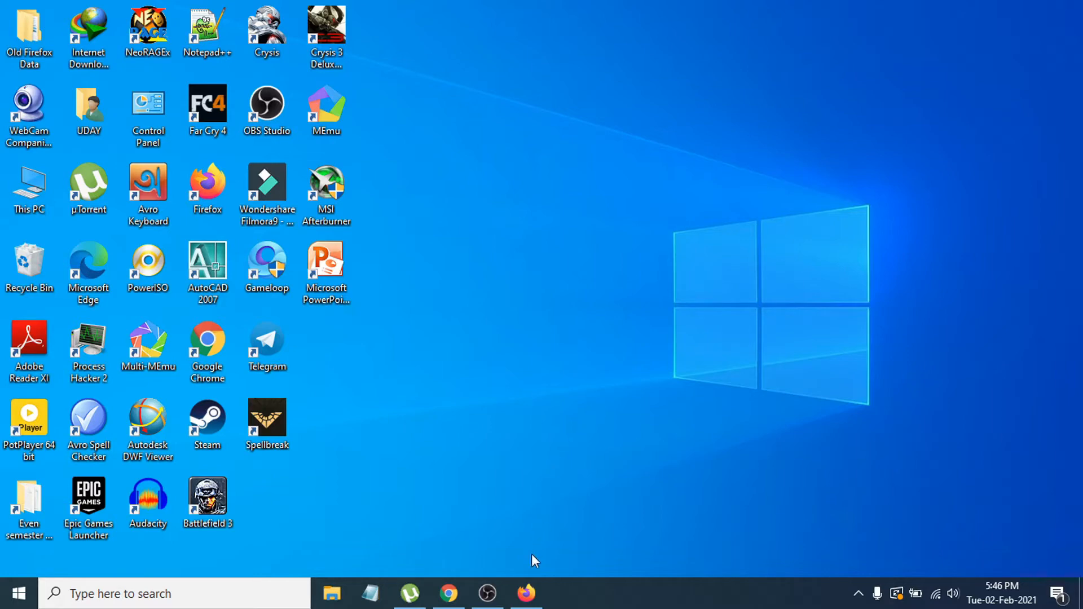
Step: Open Firefox and select the 'CPU-Z | Softwares | CPUID' Google result
click(526, 593)
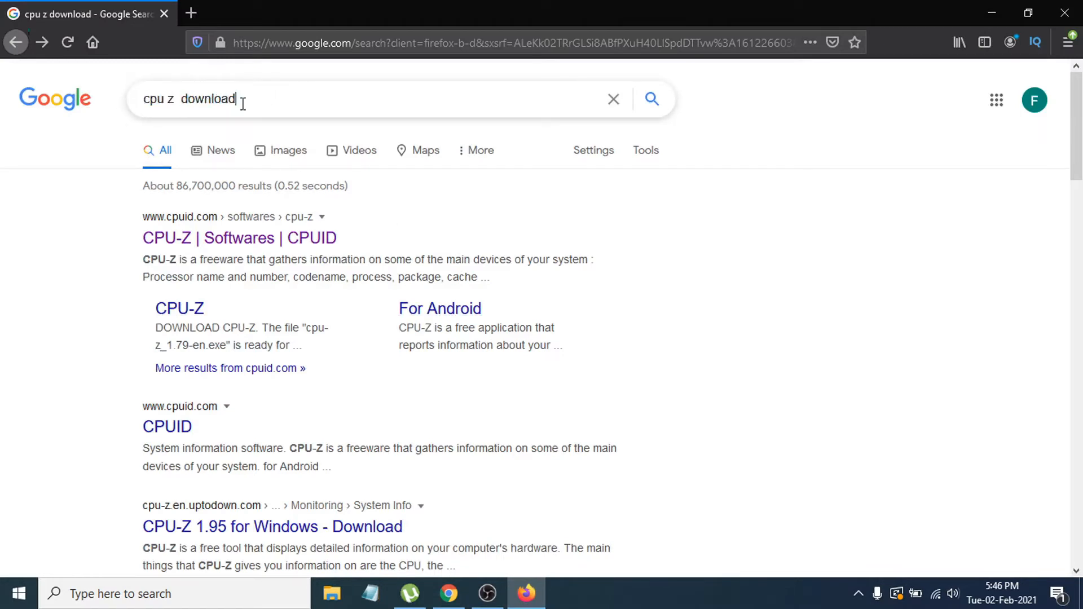
double_click(200, 99)
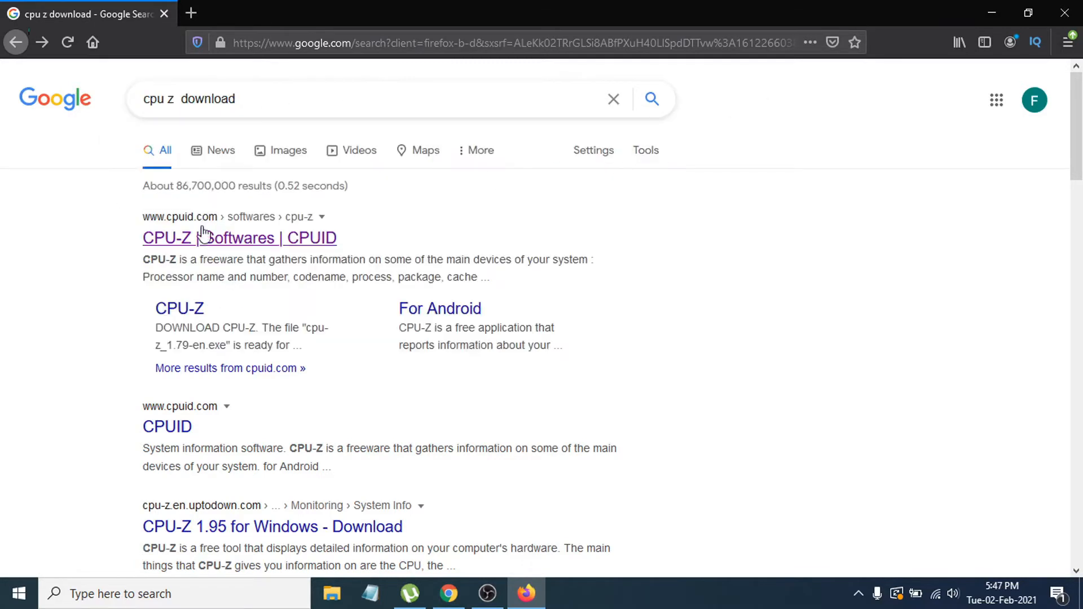
mouse_move(201, 237)
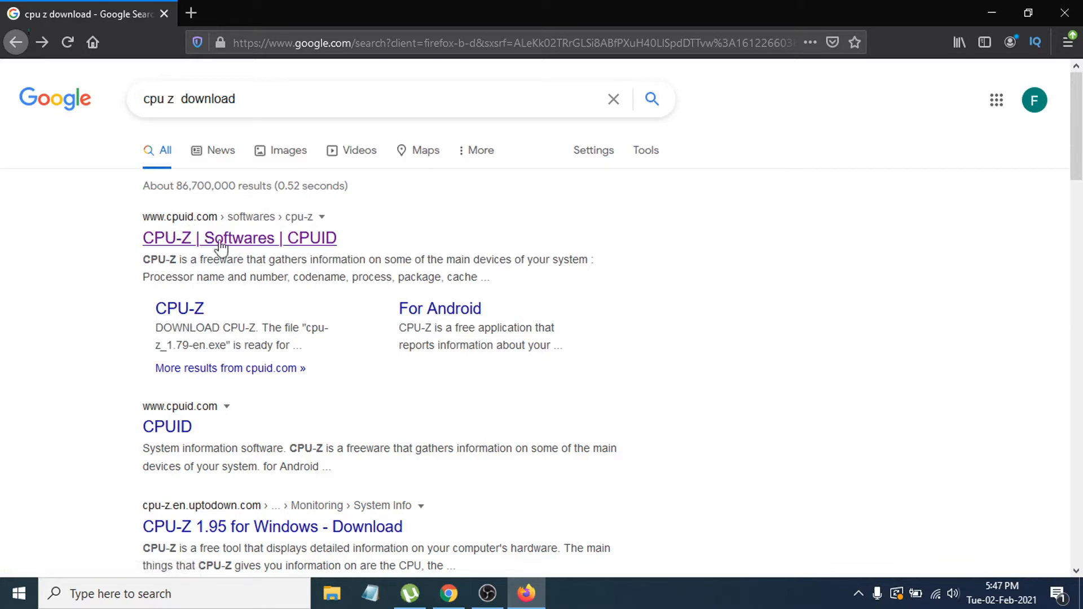
mouse_move(190, 230)
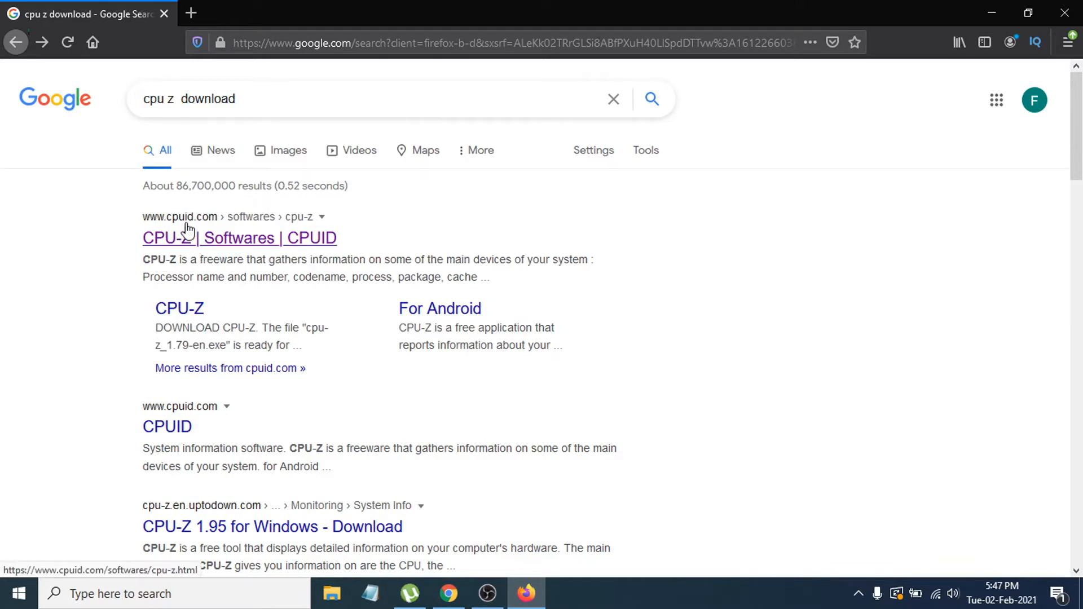
click(239, 238)
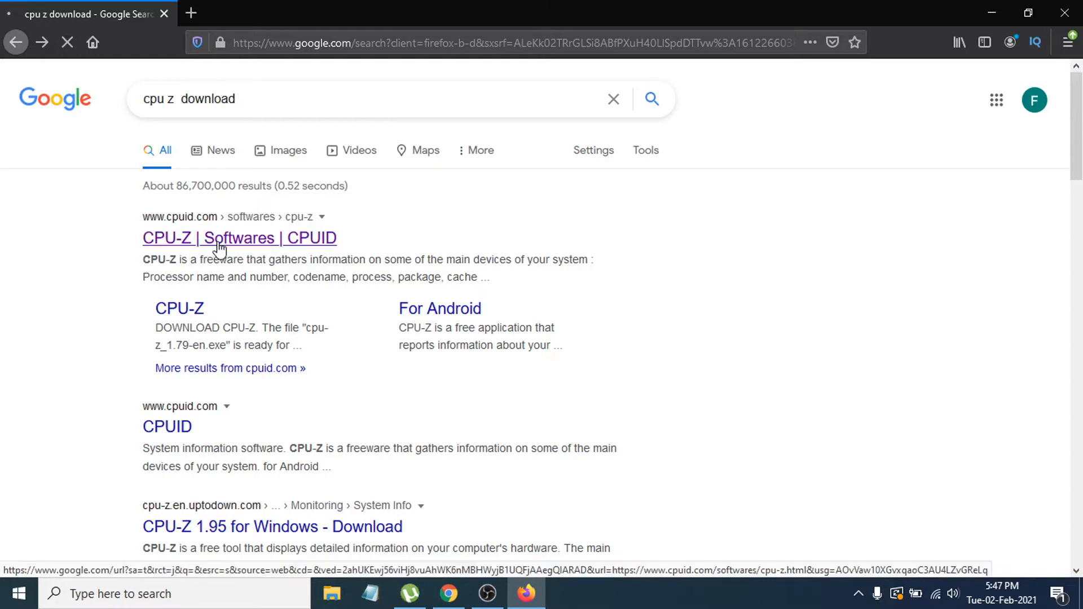
Step: Load CPUID's CPU-Z page and scroll to the classic 1.95 Windows download options
click(239, 238)
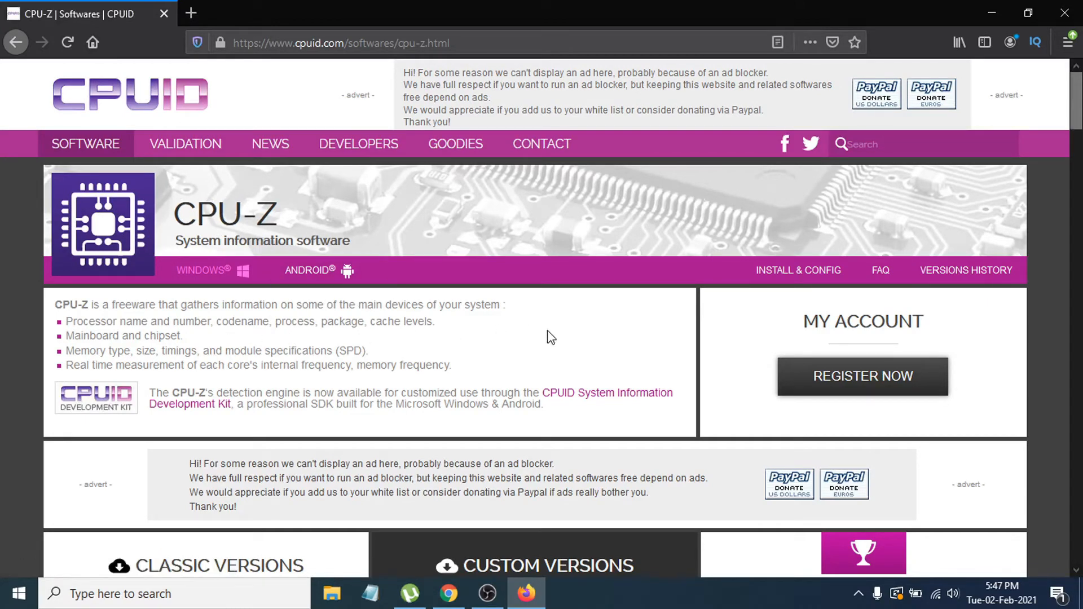
scroll(down, 3)
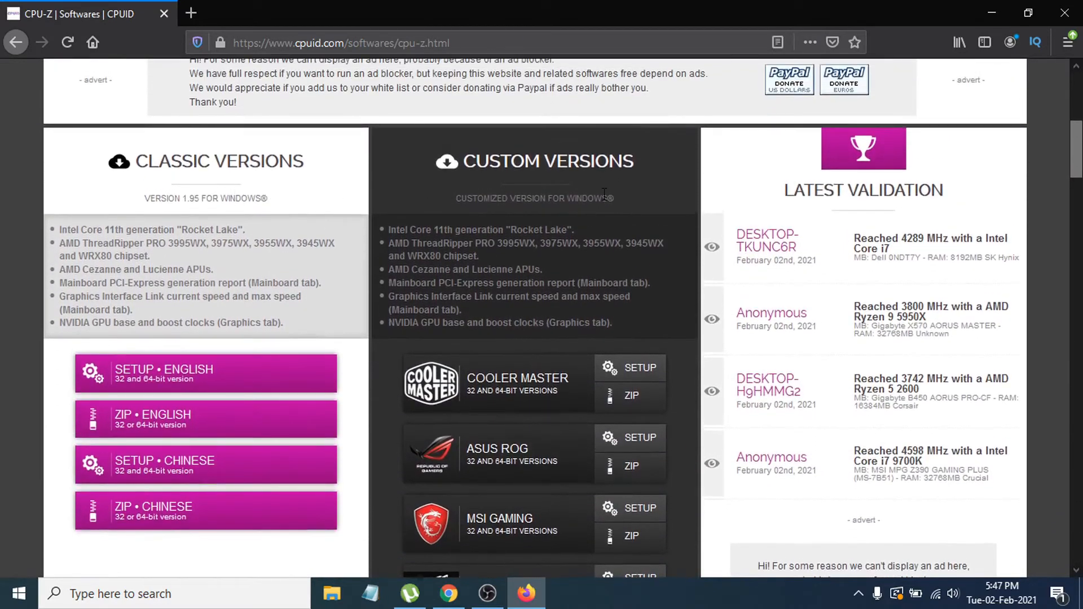
mouse_move(525, 298)
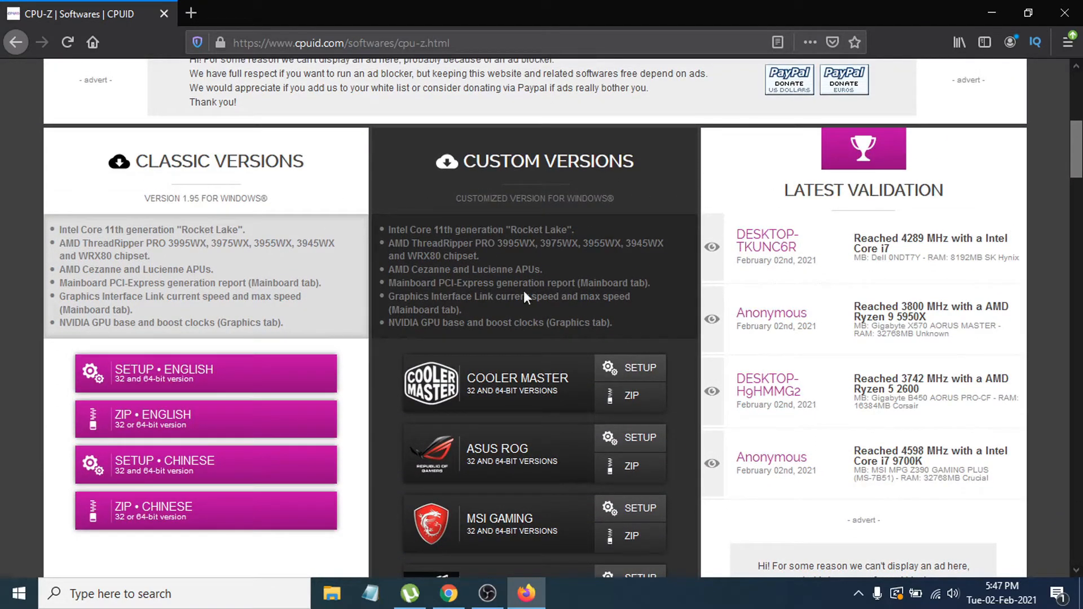
mouse_move(214, 273)
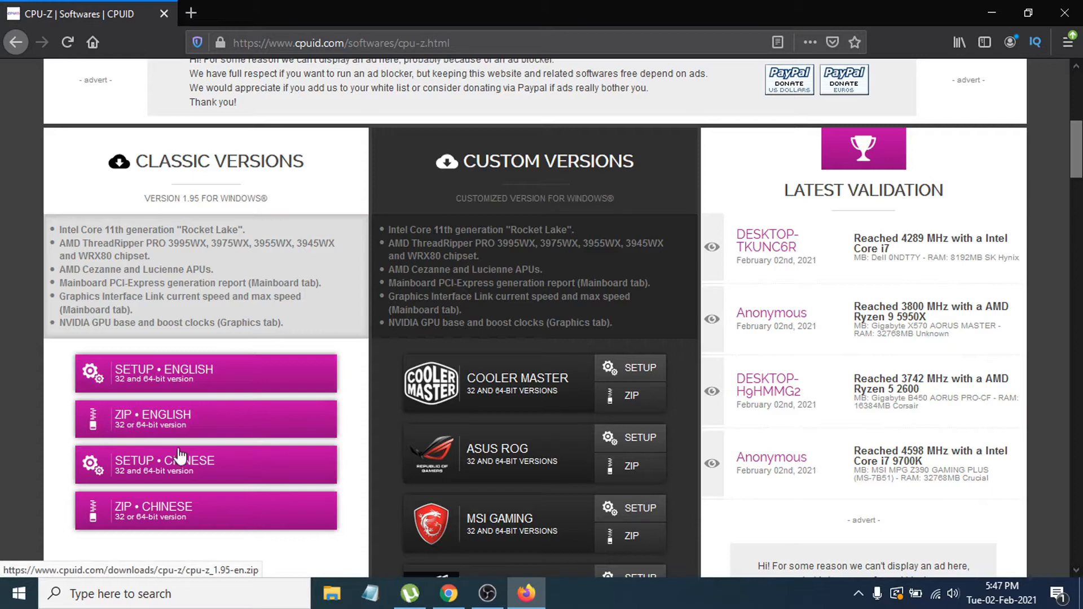
mouse_move(164, 464)
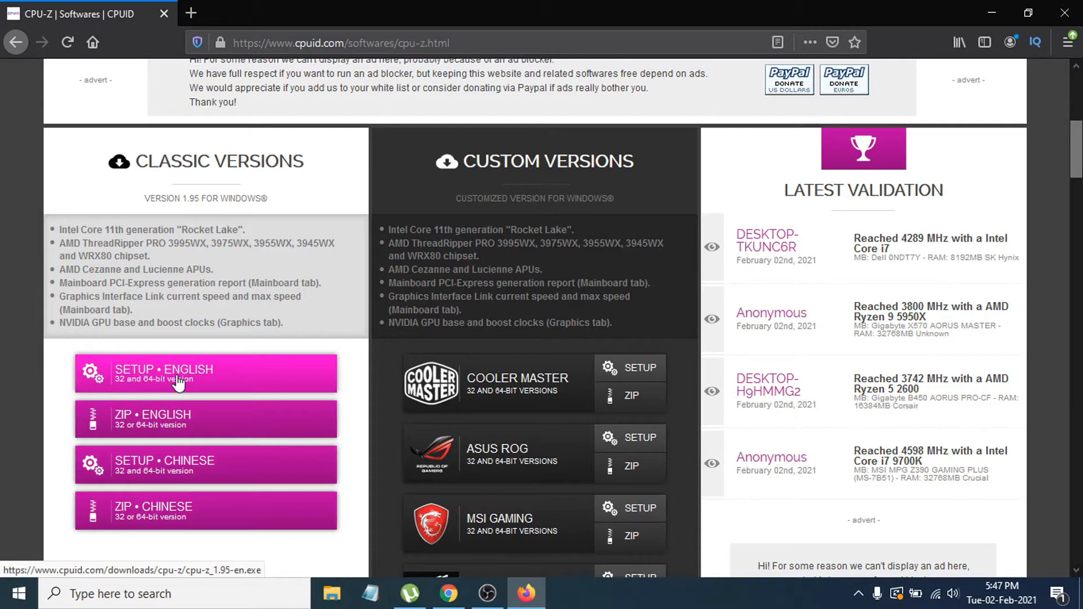
mouse_move(128, 394)
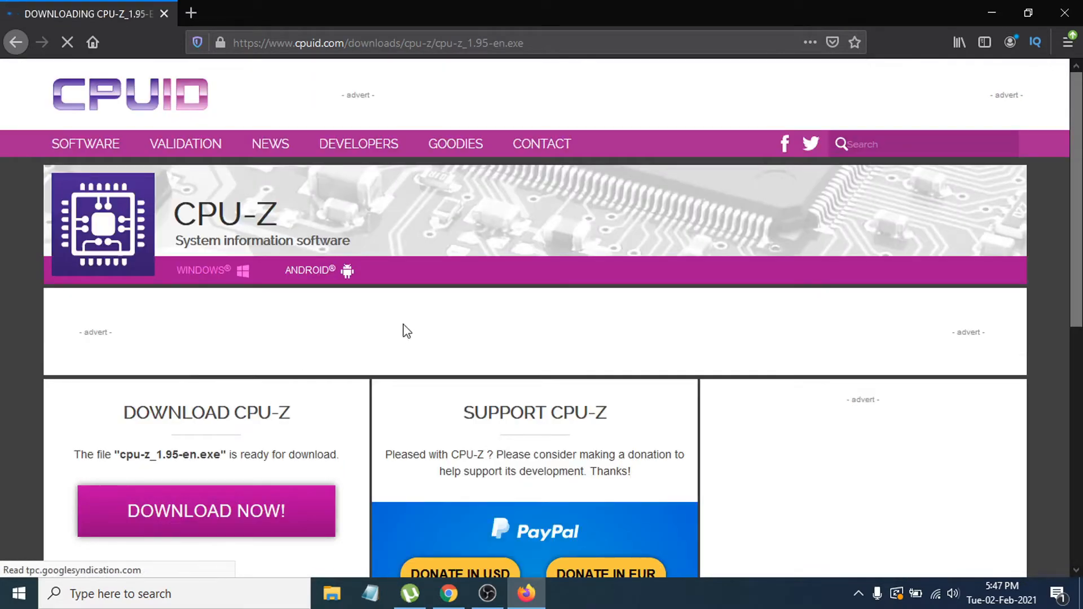
Step: Download cpu-z_1.95-en.exe and show it in the Firefox downloads list
scroll(down, 3)
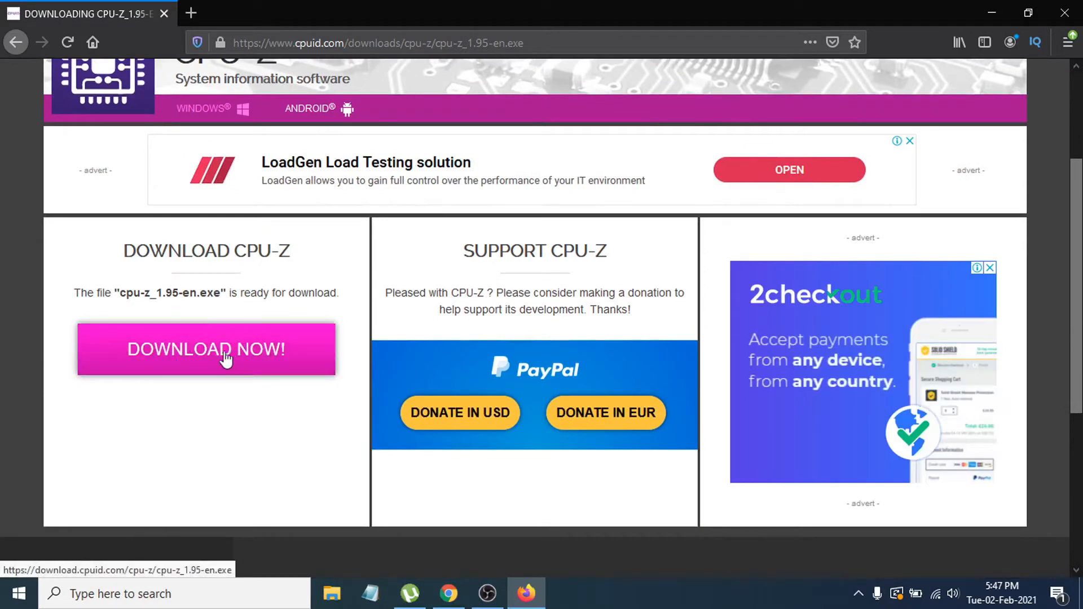
click(205, 348)
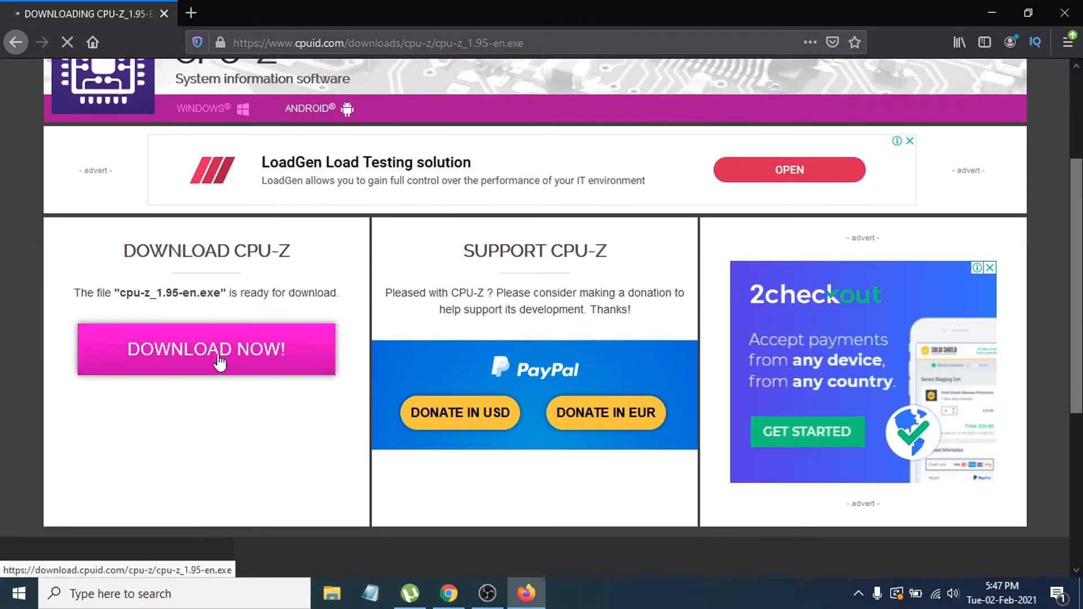
click(206, 349)
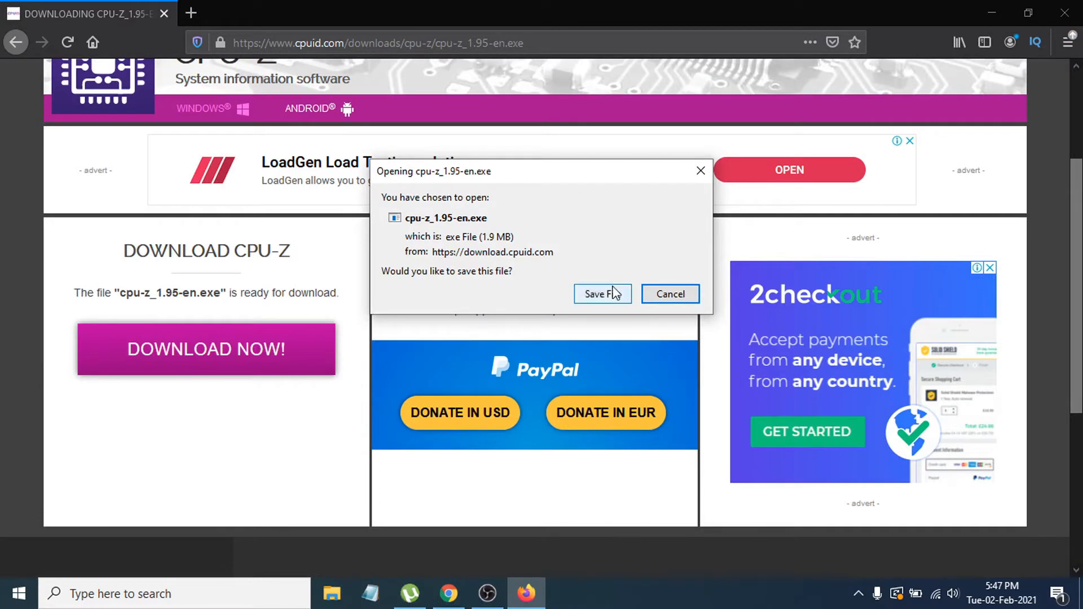
mouse_move(510, 384)
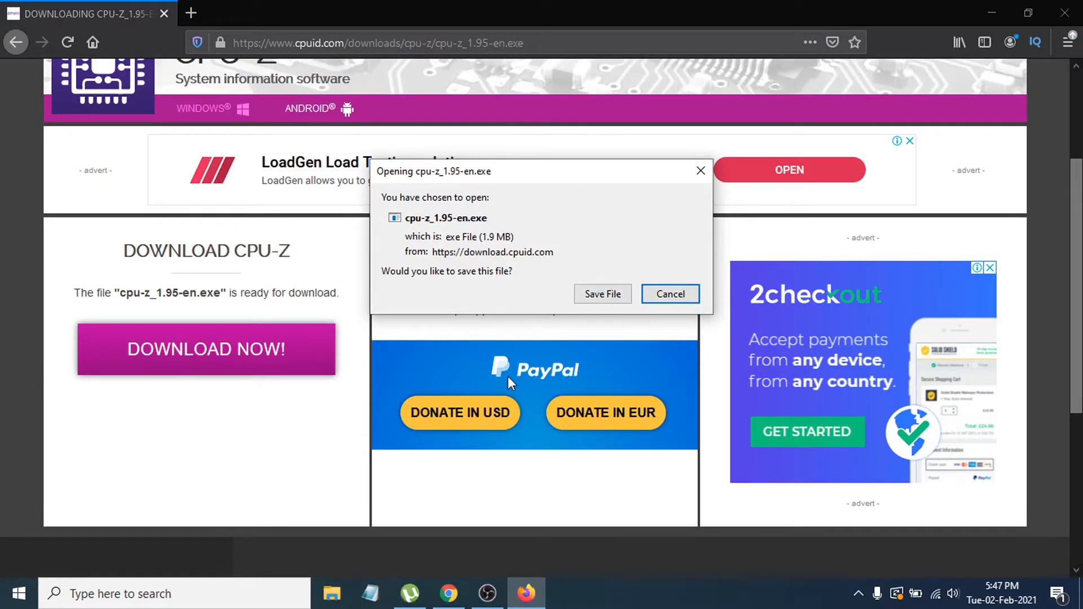
mouse_move(480, 262)
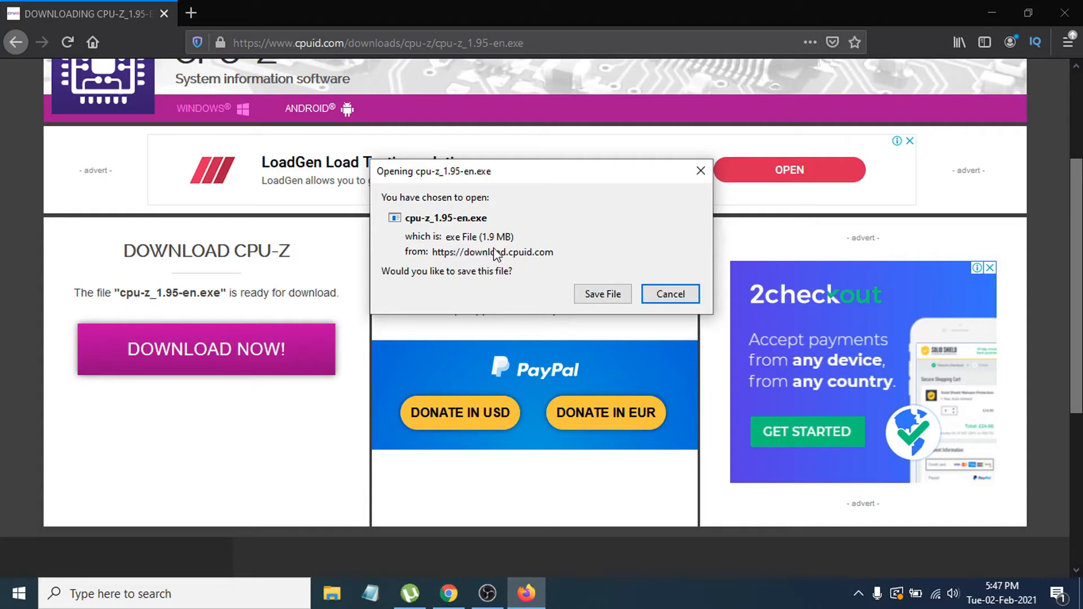
mouse_move(542, 295)
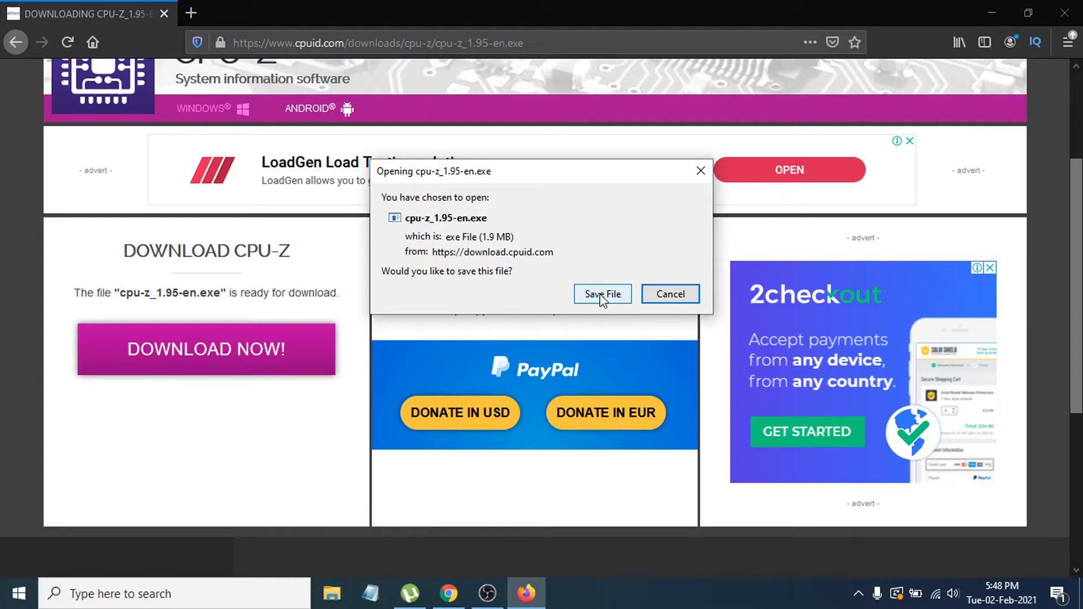
click(602, 293)
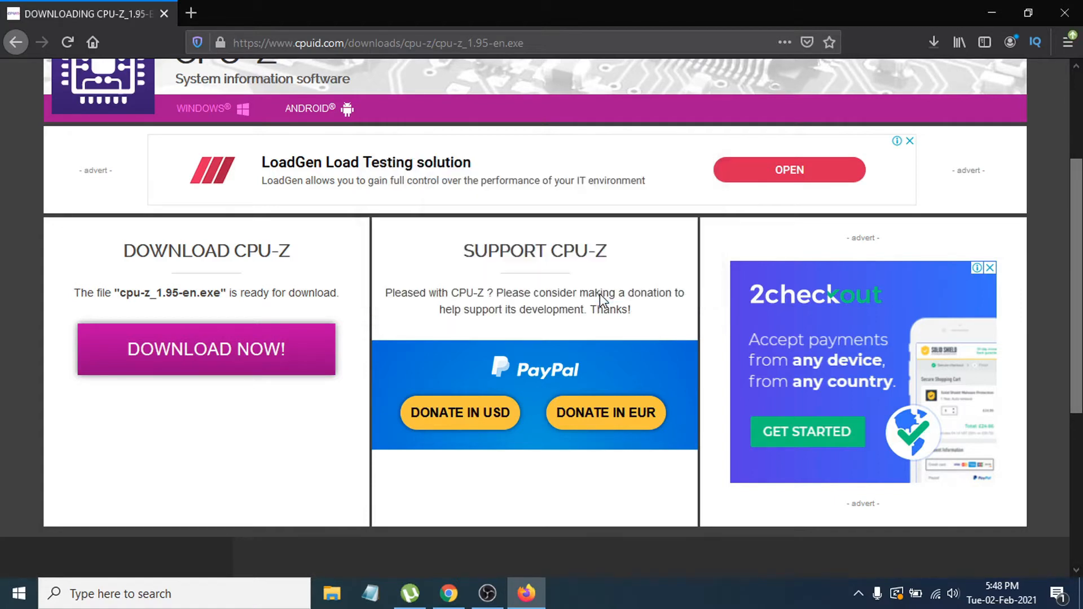
click(933, 43)
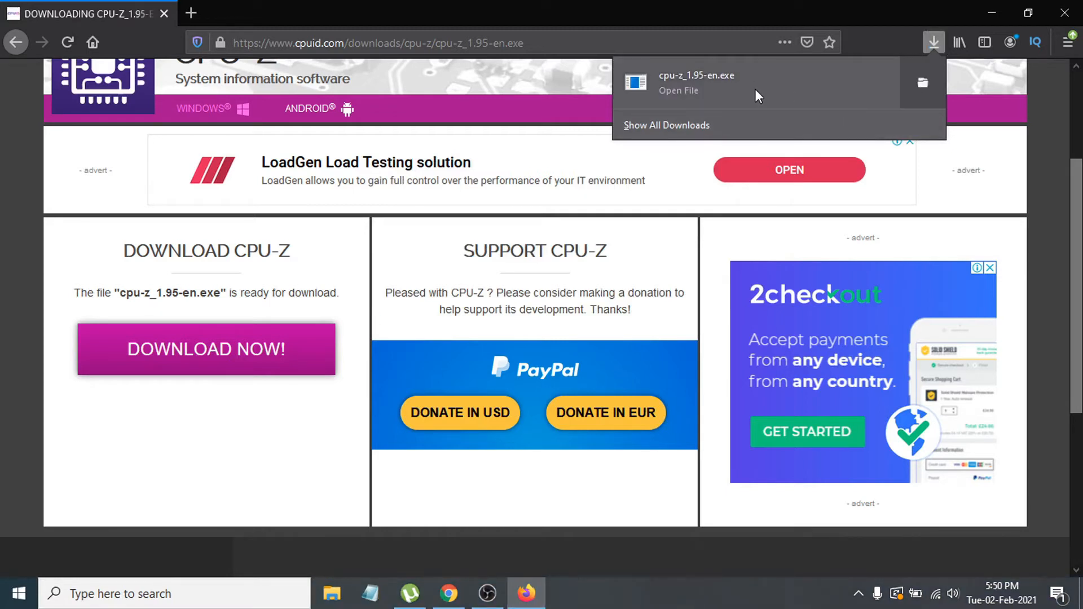
mouse_move(764, 109)
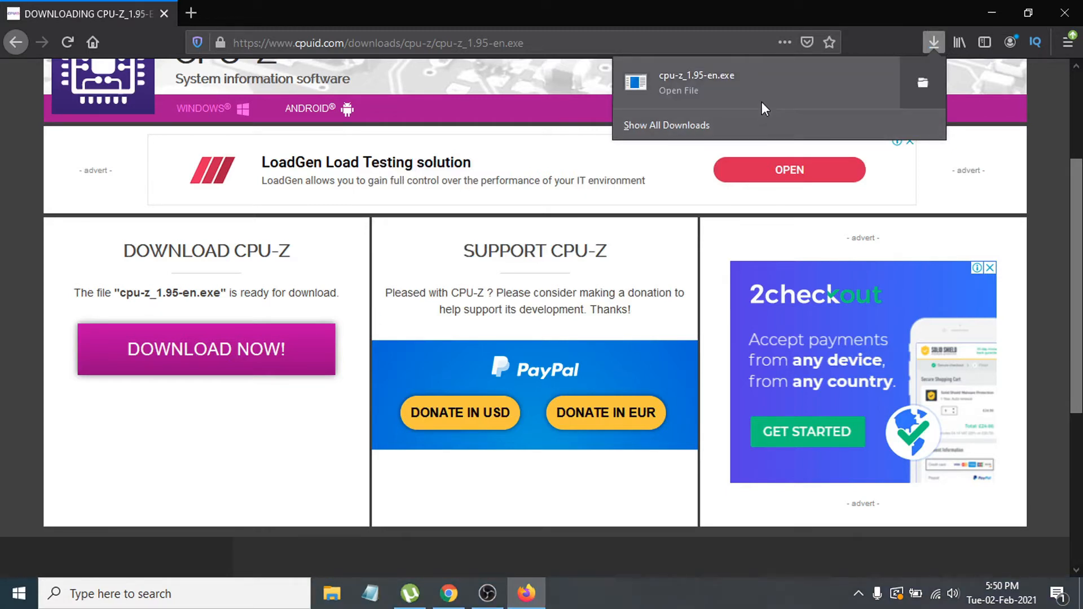
mouse_move(744, 83)
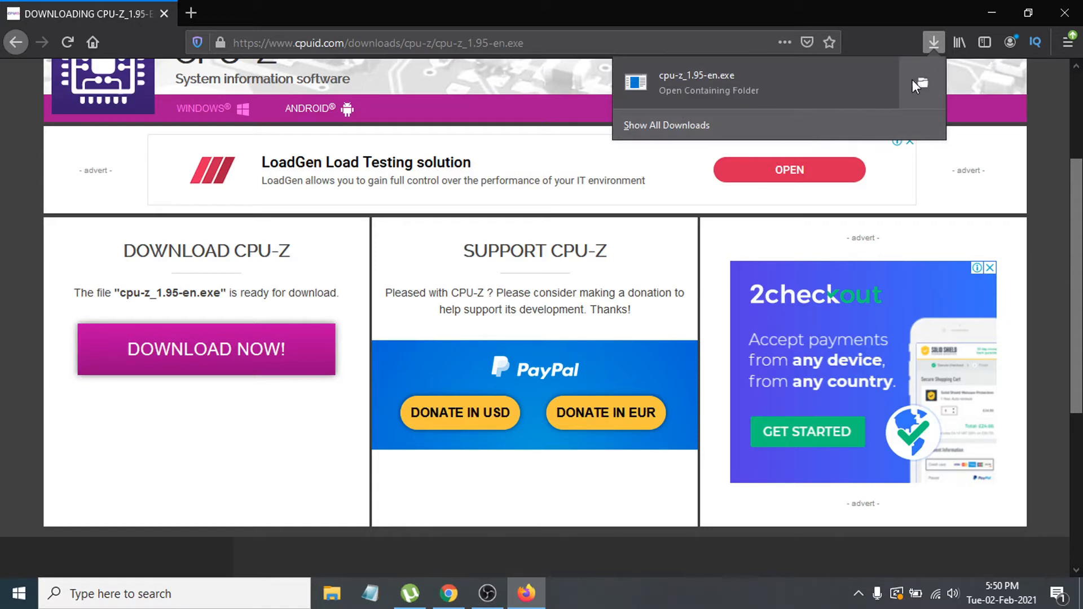
Step: Show cpu-z_1.95-en in the Downloads folder in File Explorer
click(596, 237)
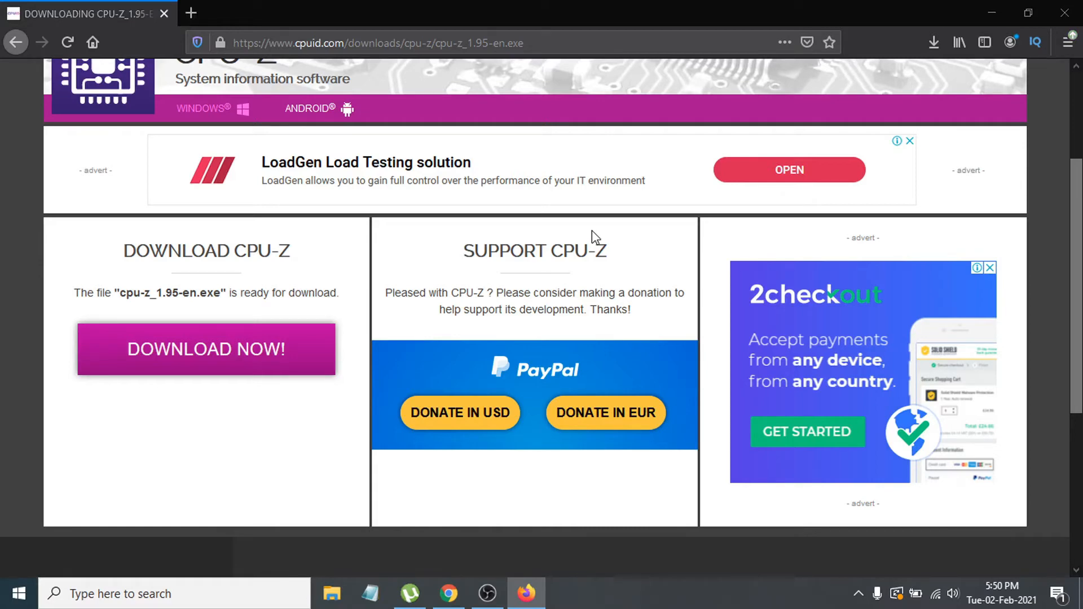
click(331, 594)
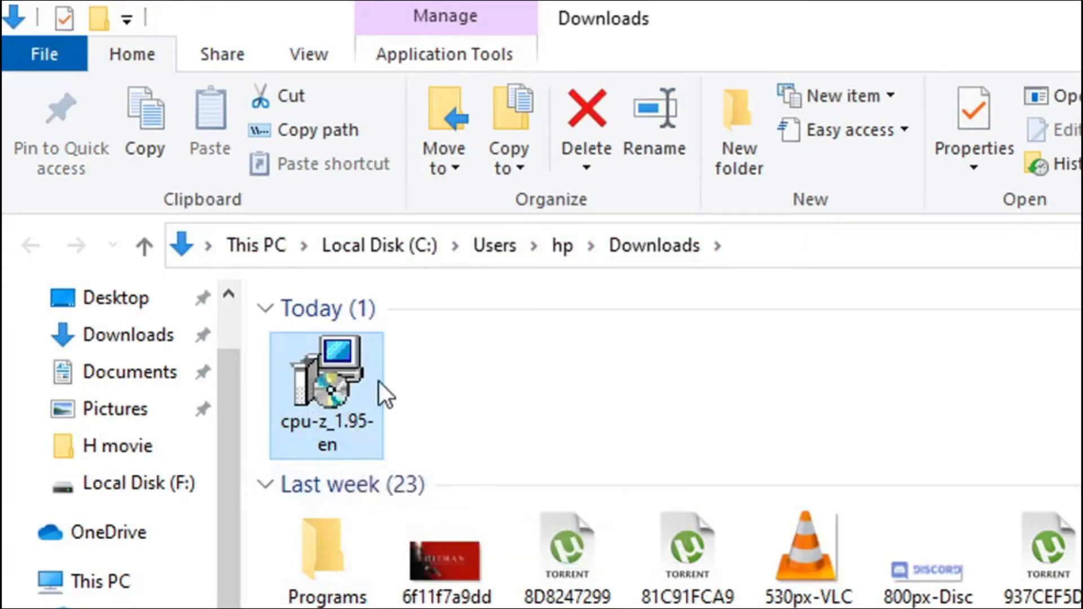
mouse_move(360, 387)
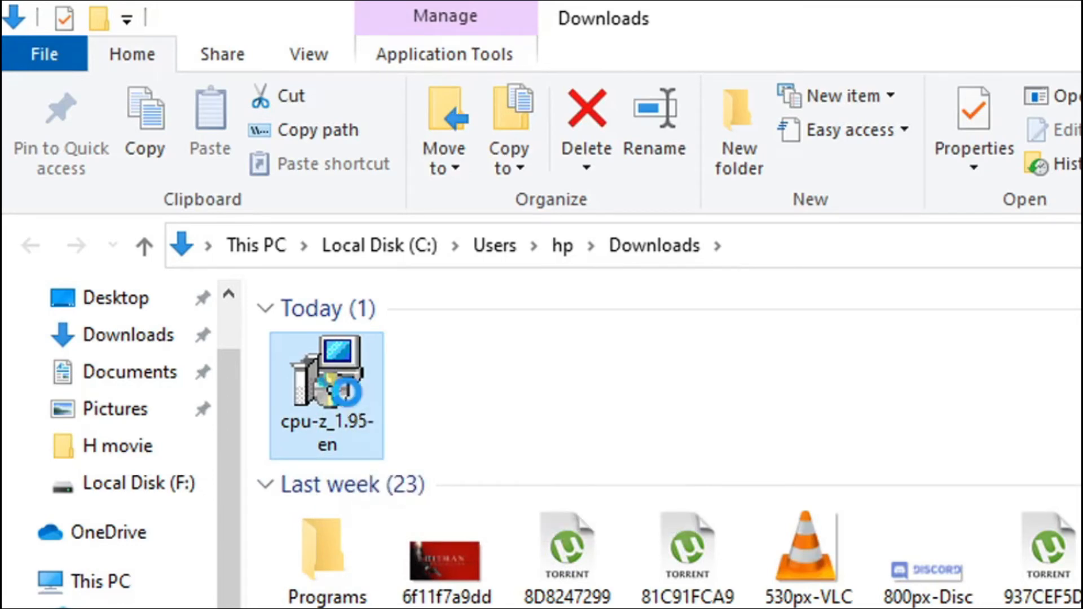
Step: Bring up the cpu-z_1.95-en context menu to reach Run as administrator
right_click(324, 387)
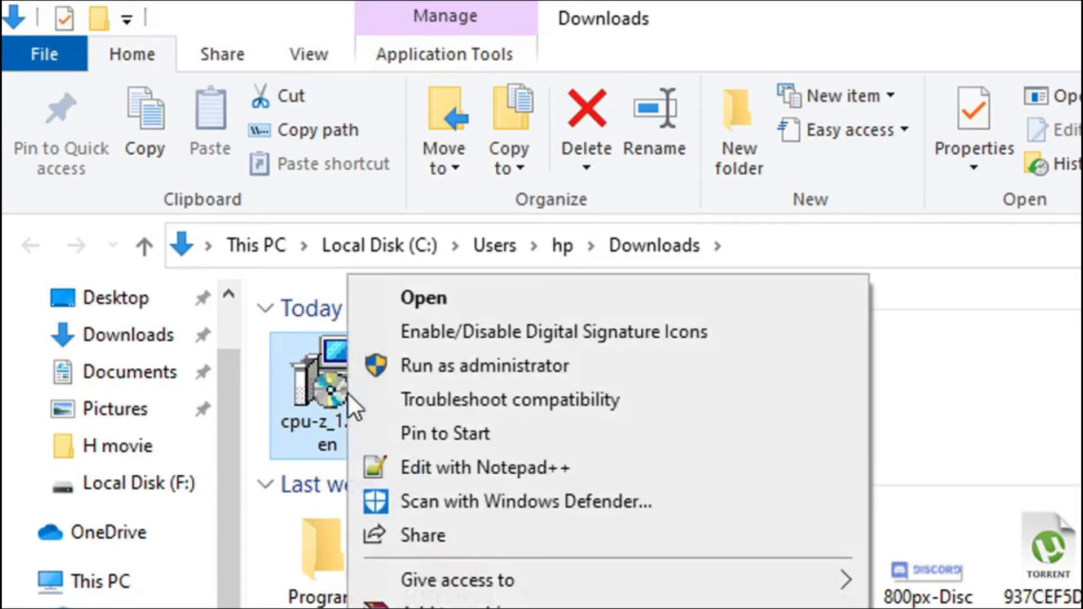
mouse_move(474, 366)
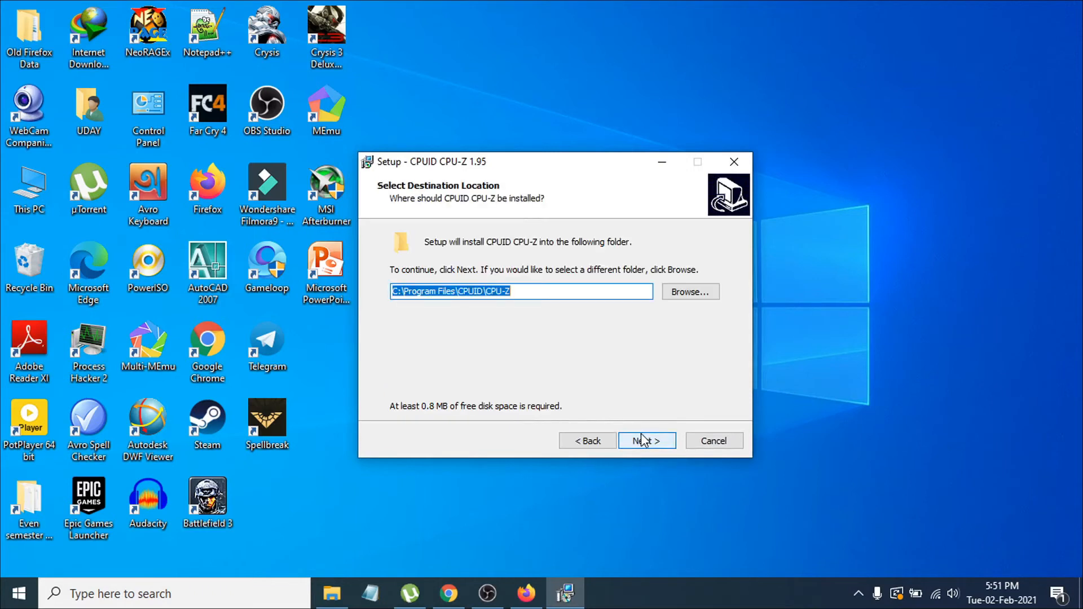
mouse_move(549, 336)
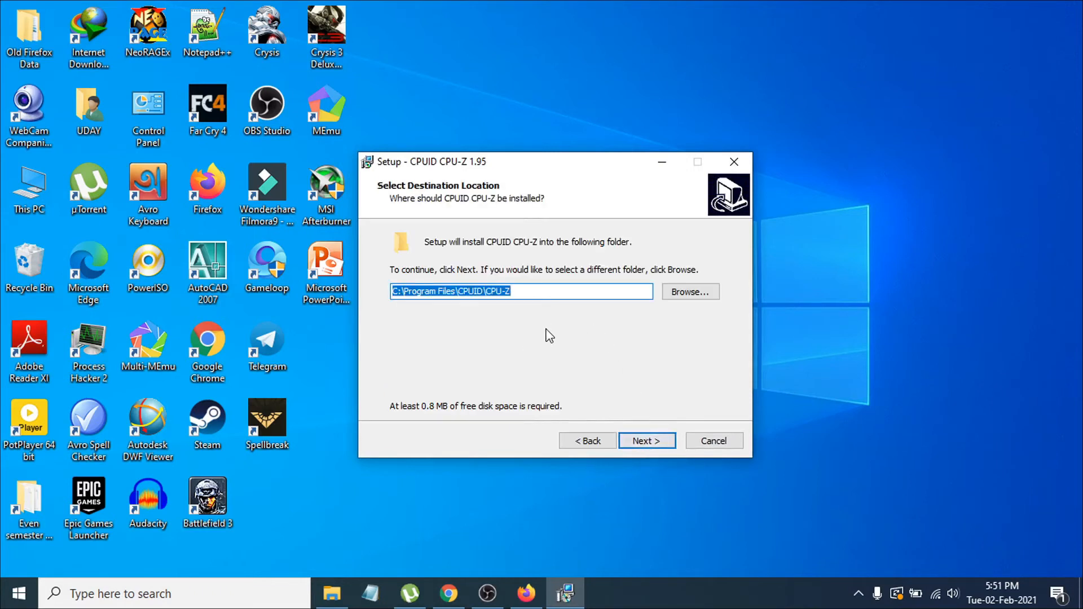
mouse_move(525, 332)
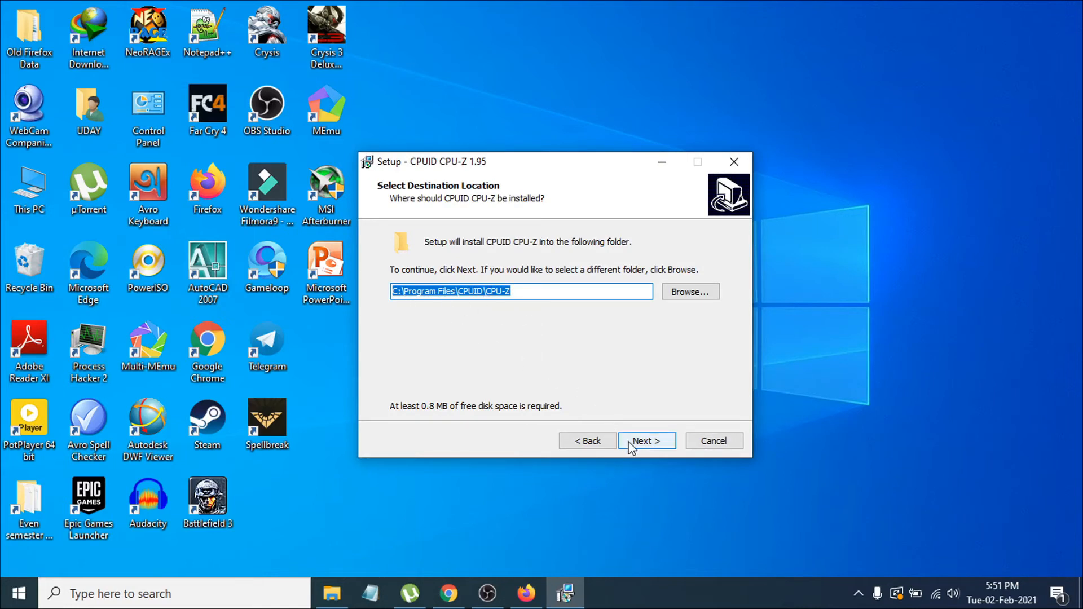
Step: Accept the default destination and Start Menu folders to install CPU-Z 1.95
click(646, 441)
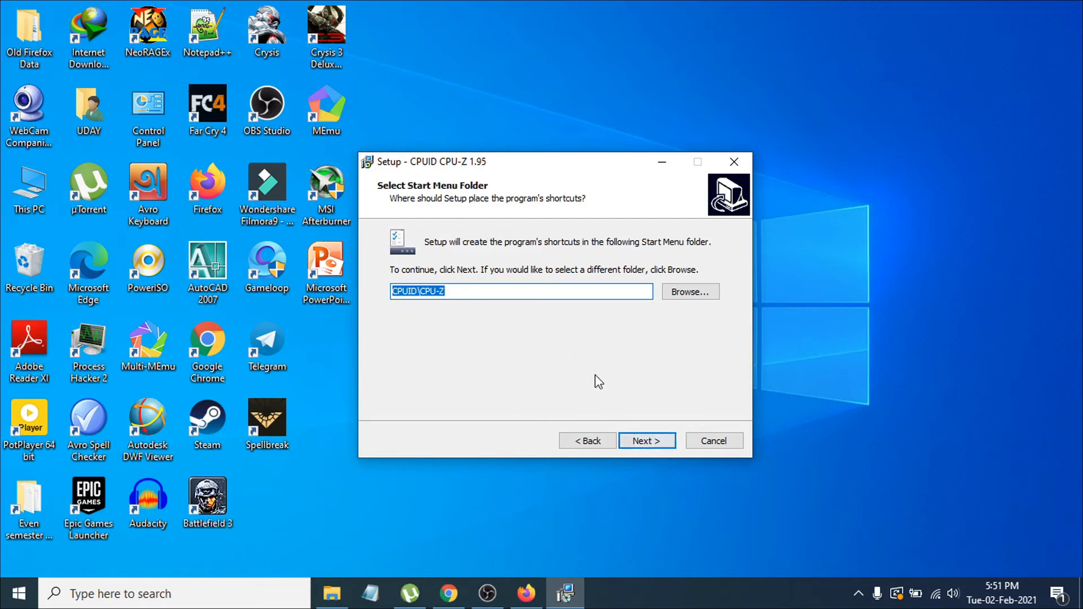
click(646, 440)
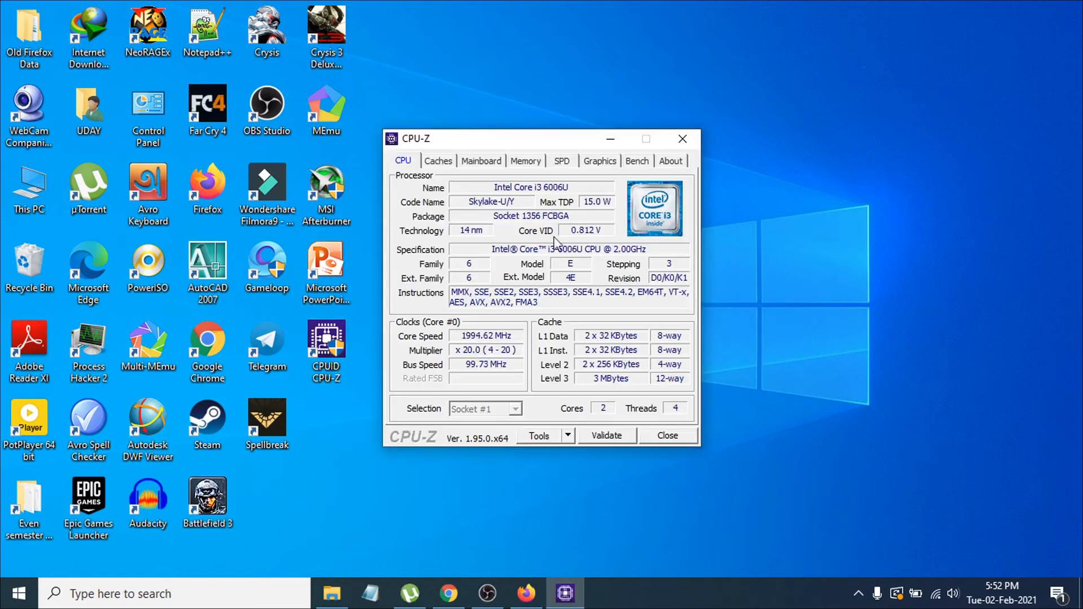
mouse_move(489, 221)
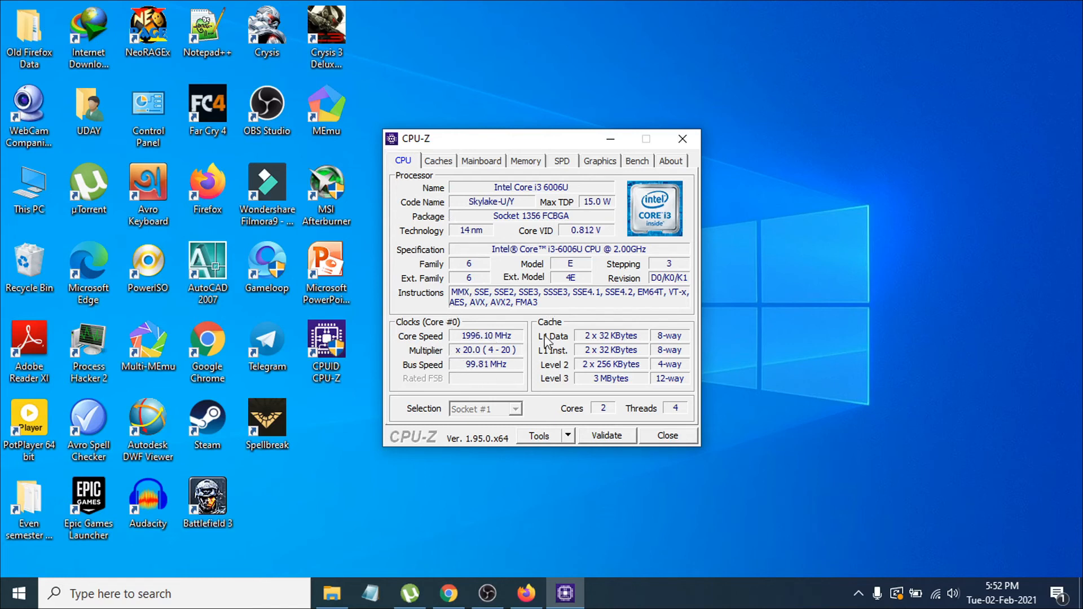
Step: View Caches, Mainboard, Memory (8 GB DDR4 dual channel) and Graphics (Intel HD Graphics 520)
click(438, 160)
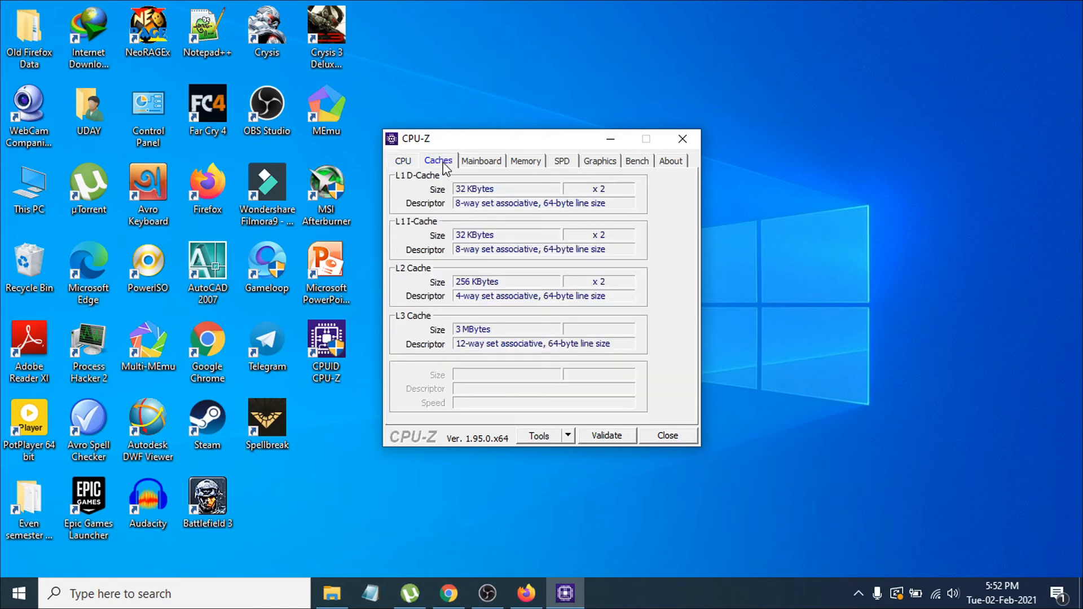
click(480, 160)
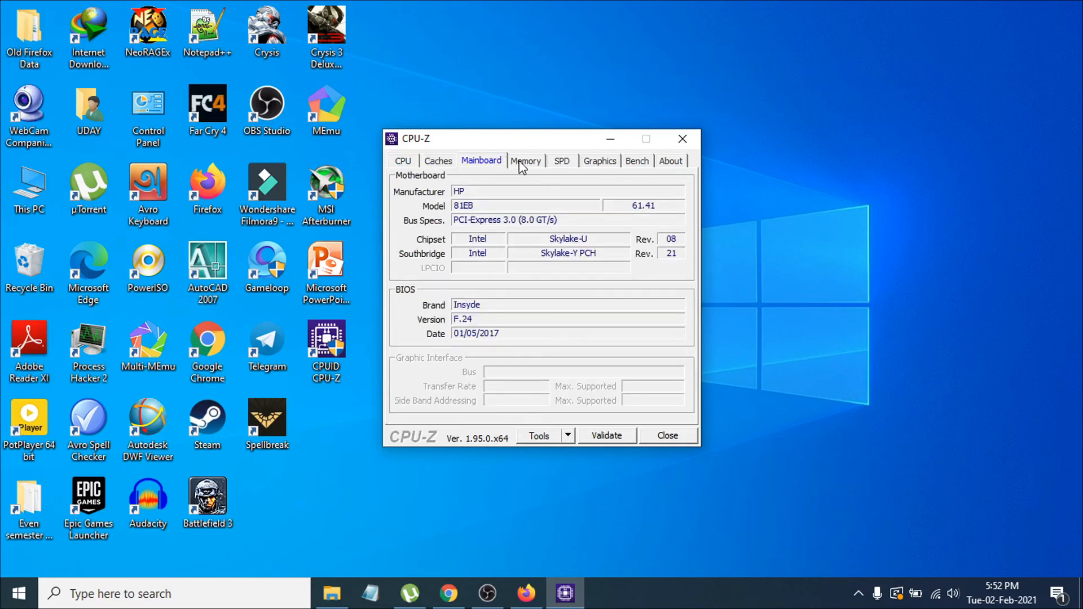
click(525, 160)
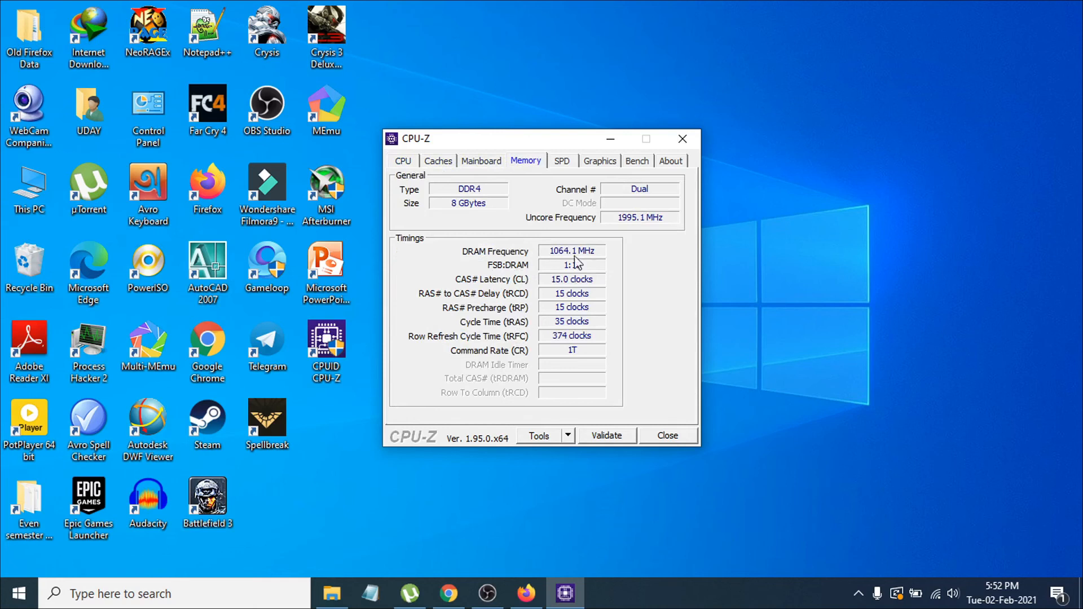
click(600, 161)
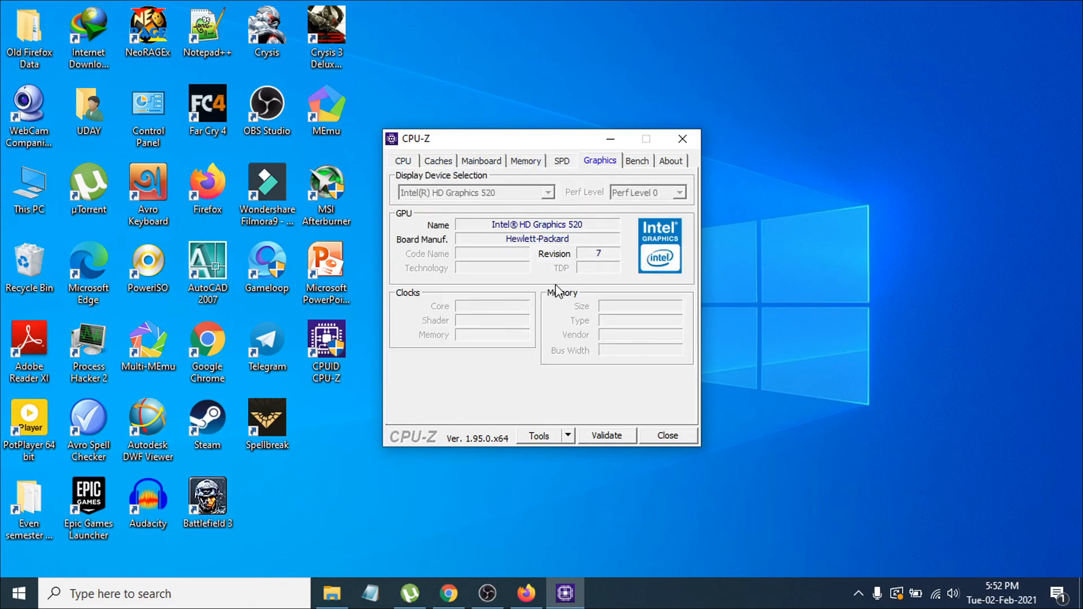
mouse_move(538, 320)
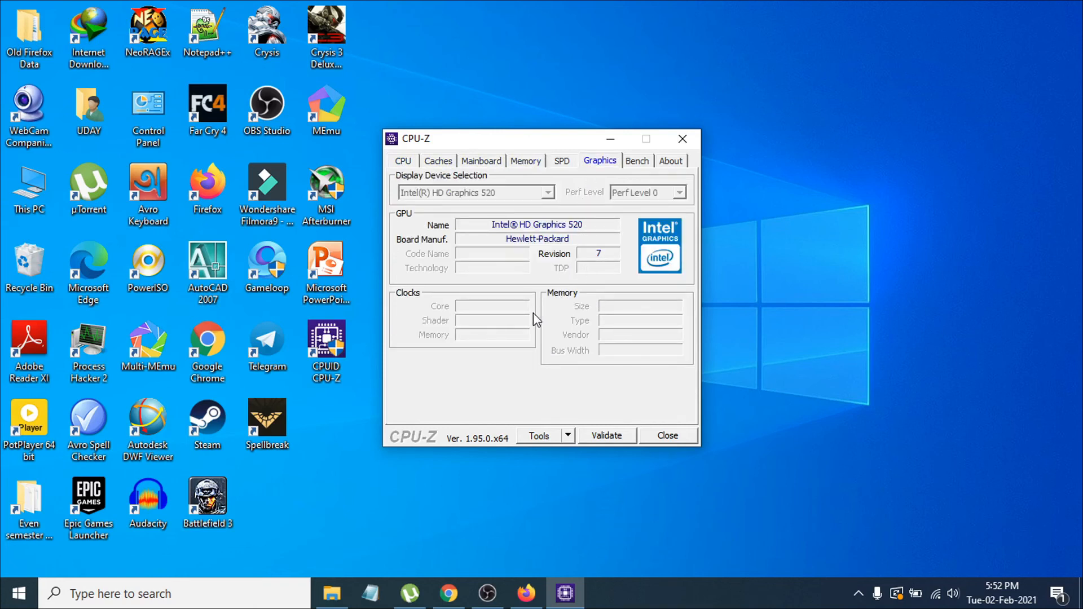